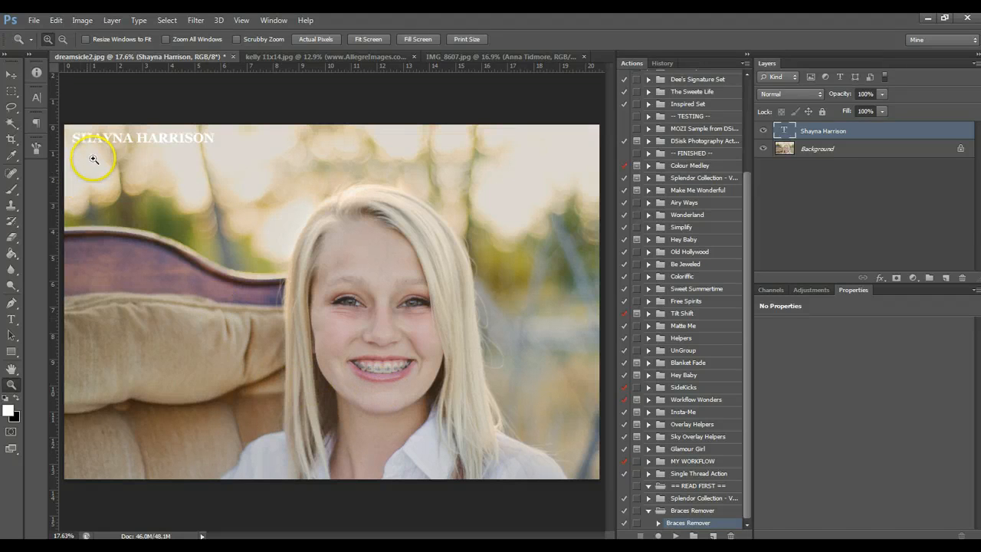
mouse_move(276, 230)
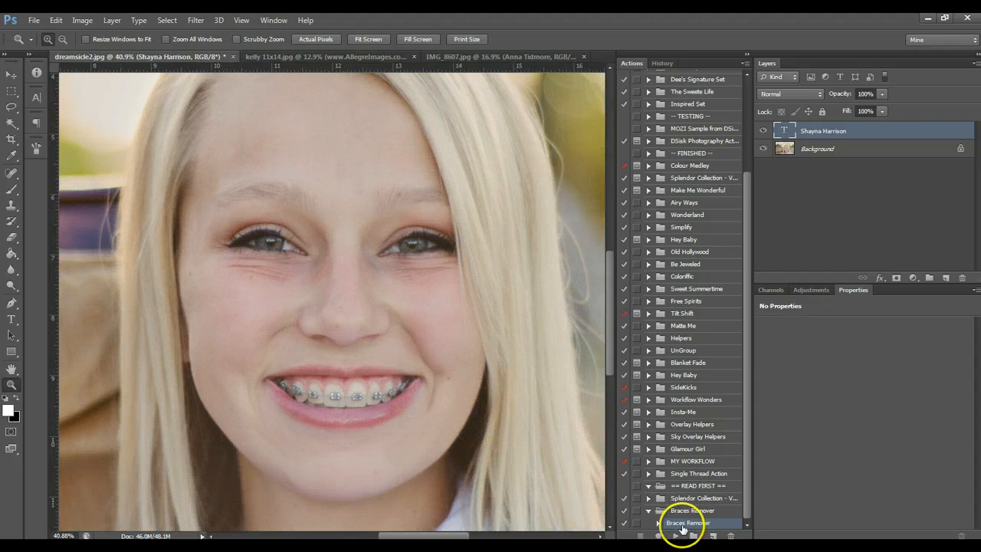
Step: Play the Braces Remover action, then target the Braces Remover group's layer mask above the Dodge/Burn layer
click(682, 527)
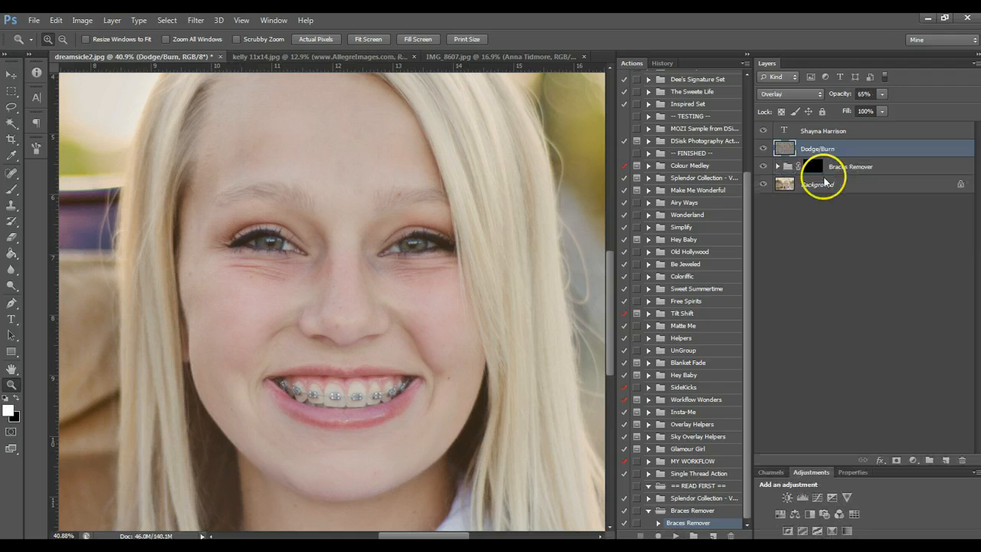
click(851, 166)
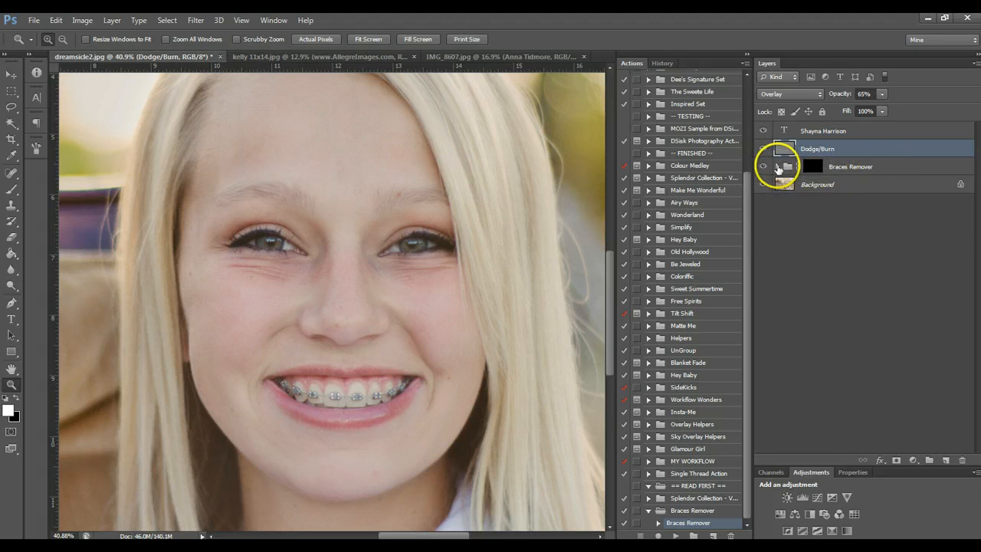
click(776, 166)
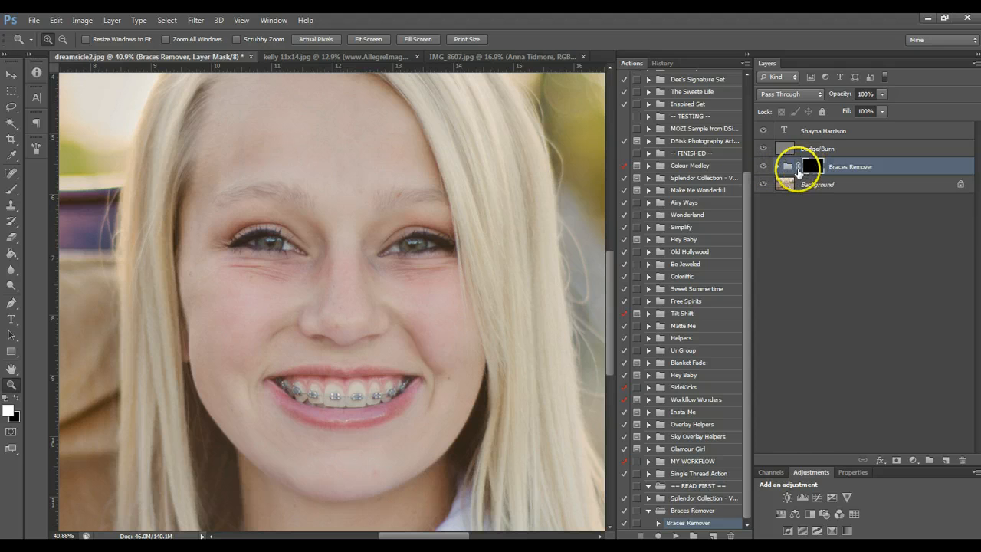
click(776, 165)
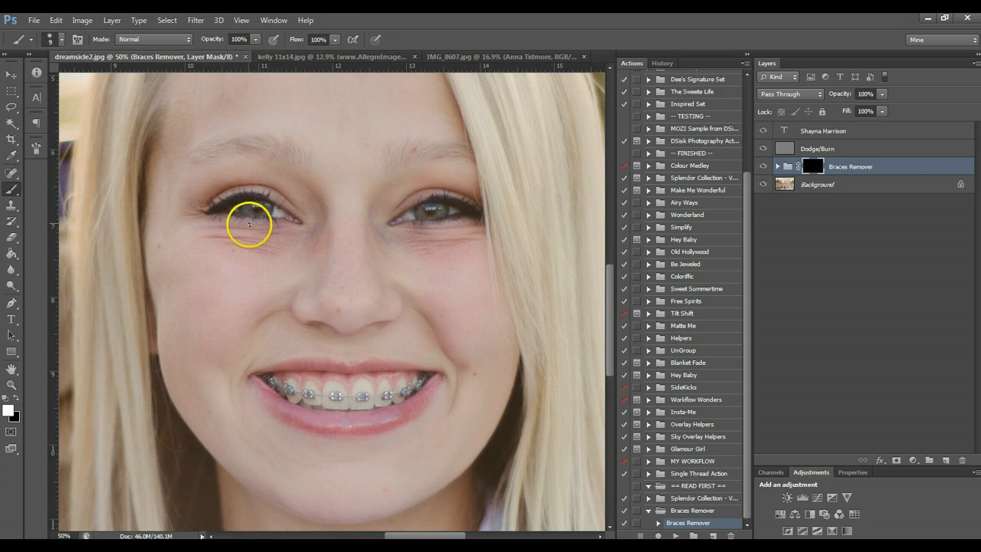
Step: Paint out the brackets and wire on the girl's right and left teeth on the mask
click(13, 385)
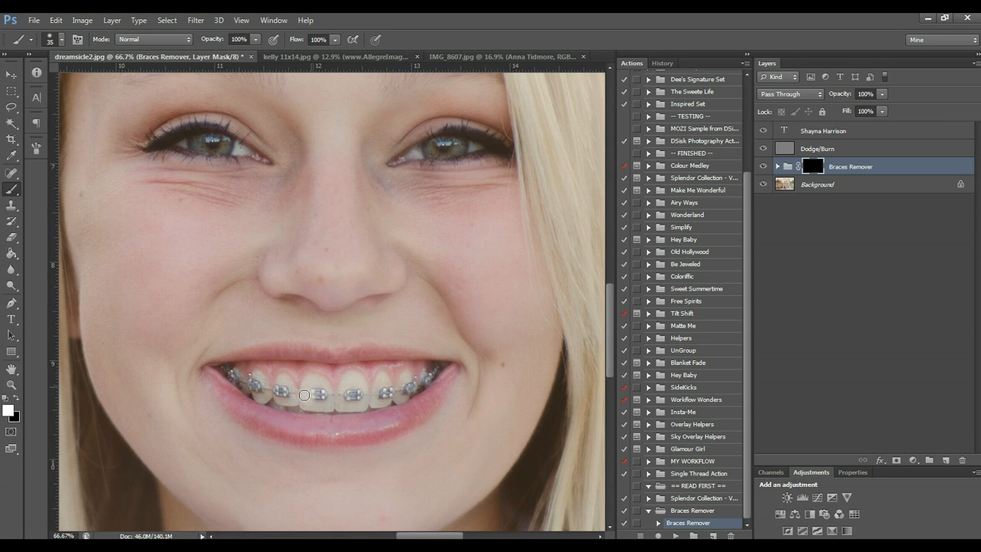
click(319, 396)
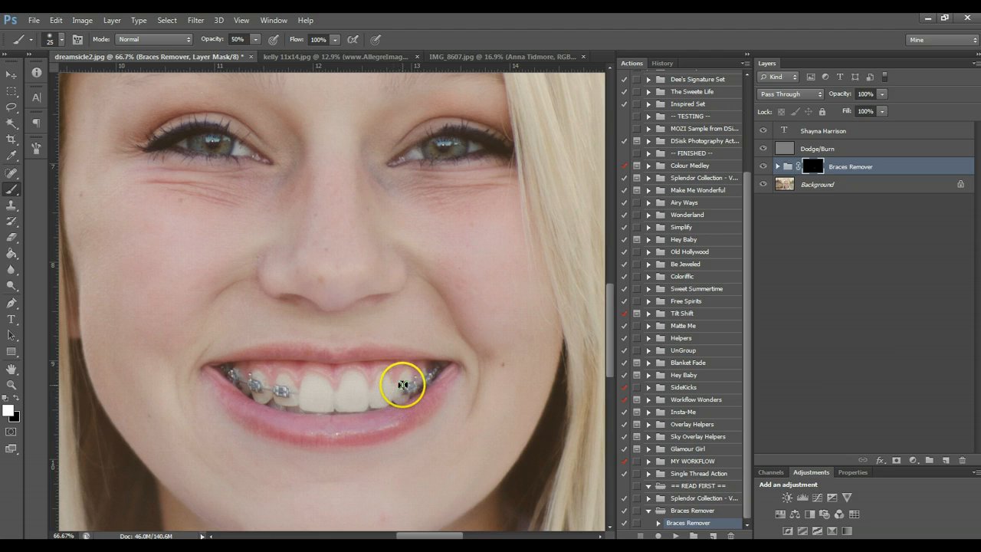
click(402, 385)
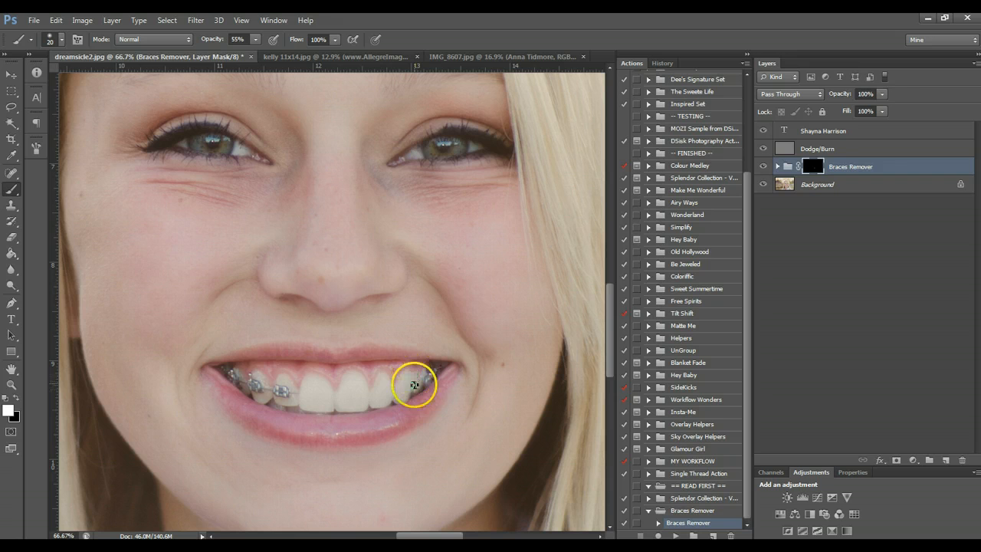
mouse_move(417, 383)
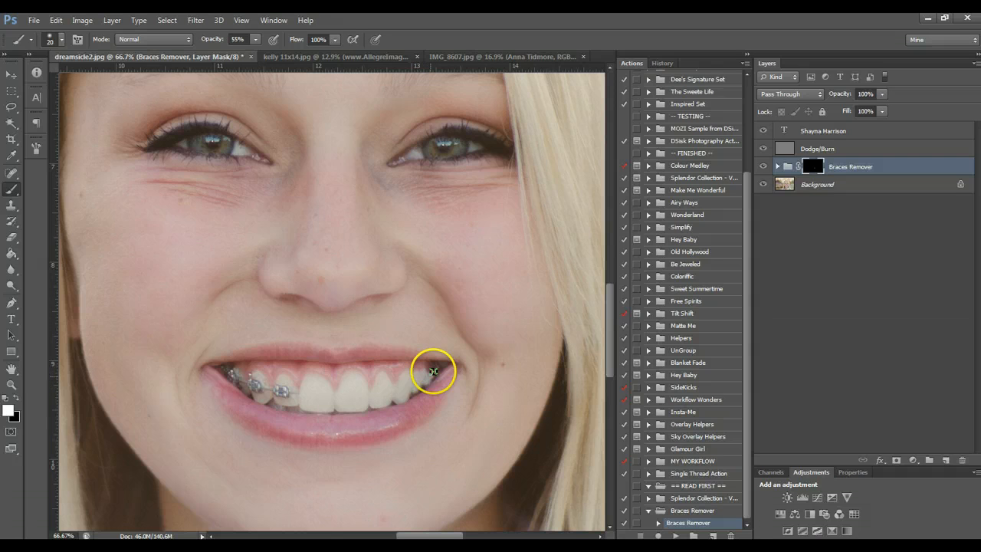
mouse_move(424, 378)
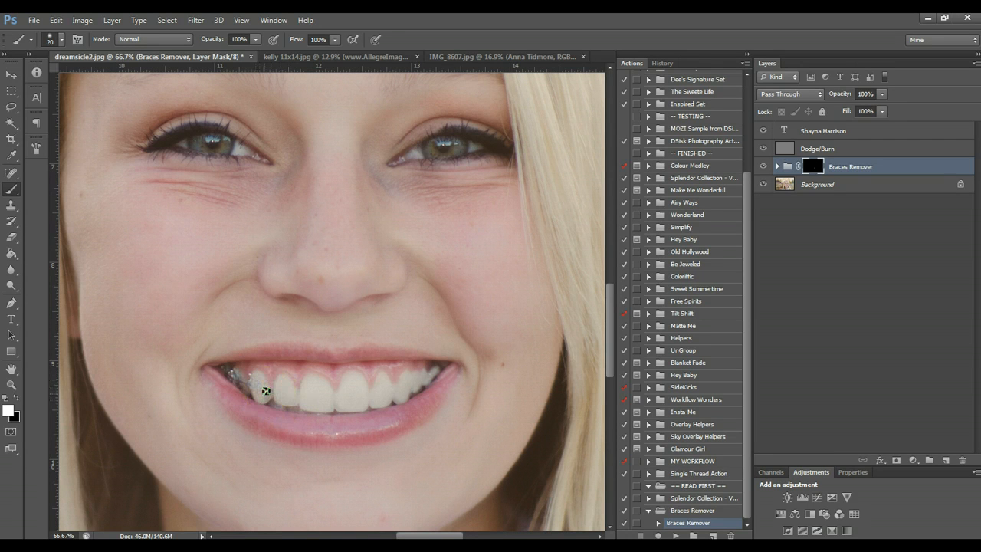
click(258, 387)
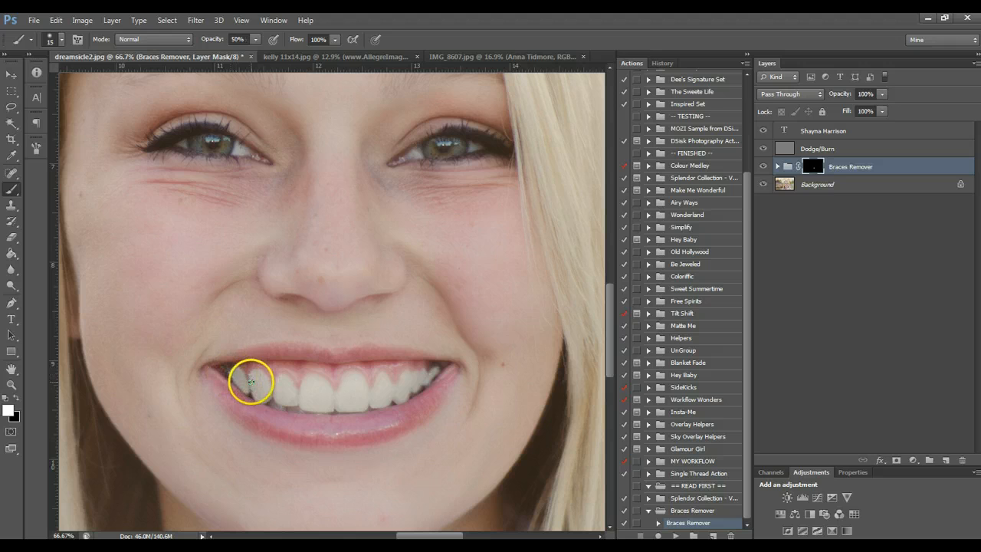
mouse_move(267, 395)
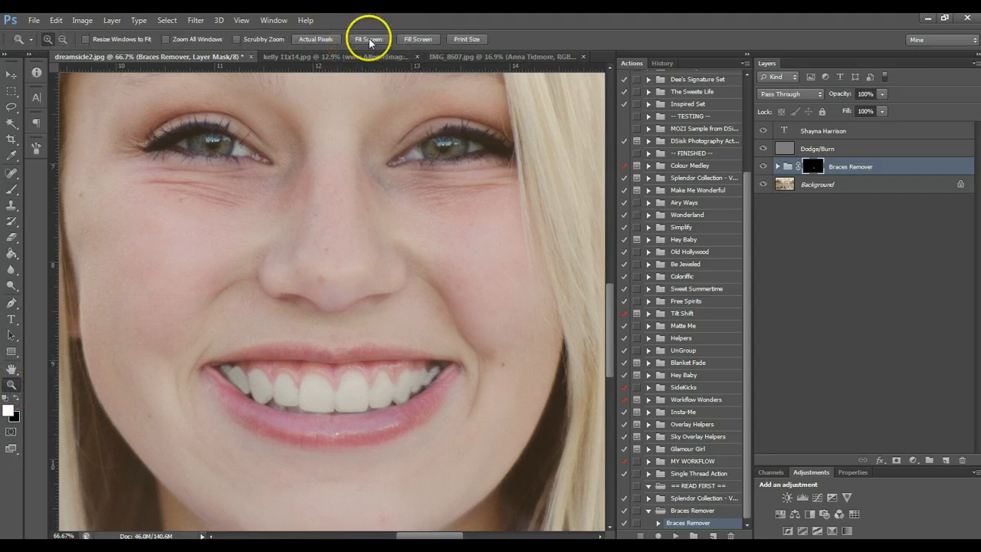
Step: Dodge the first girl's teeth with a low-opacity brush, fit the portrait, then bring up the kelly document
click(817, 147)
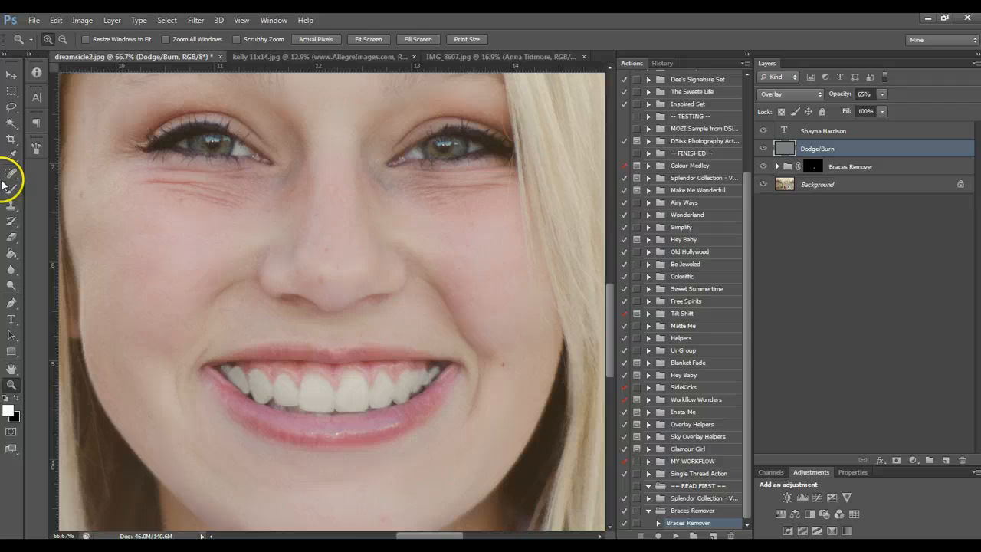
click(12, 173)
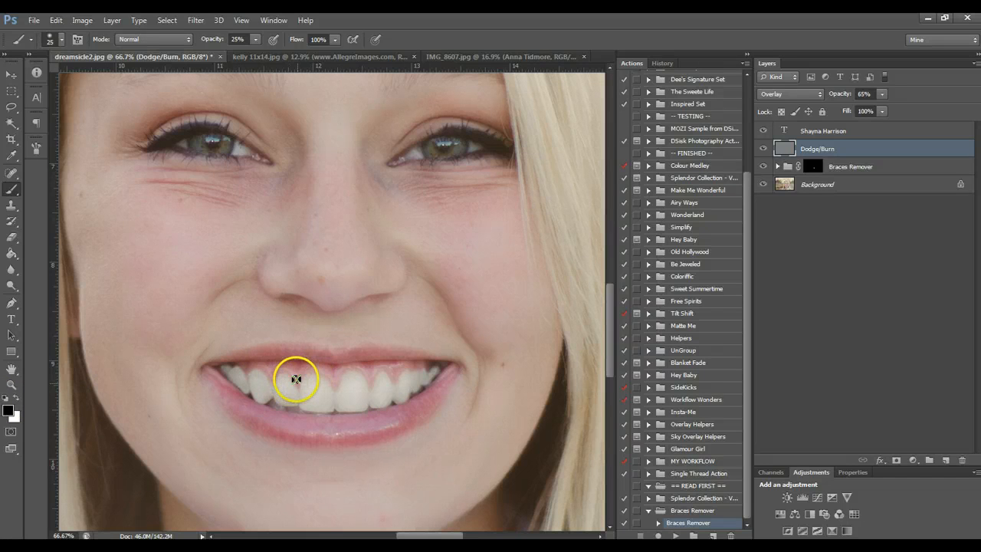
mouse_move(214, 368)
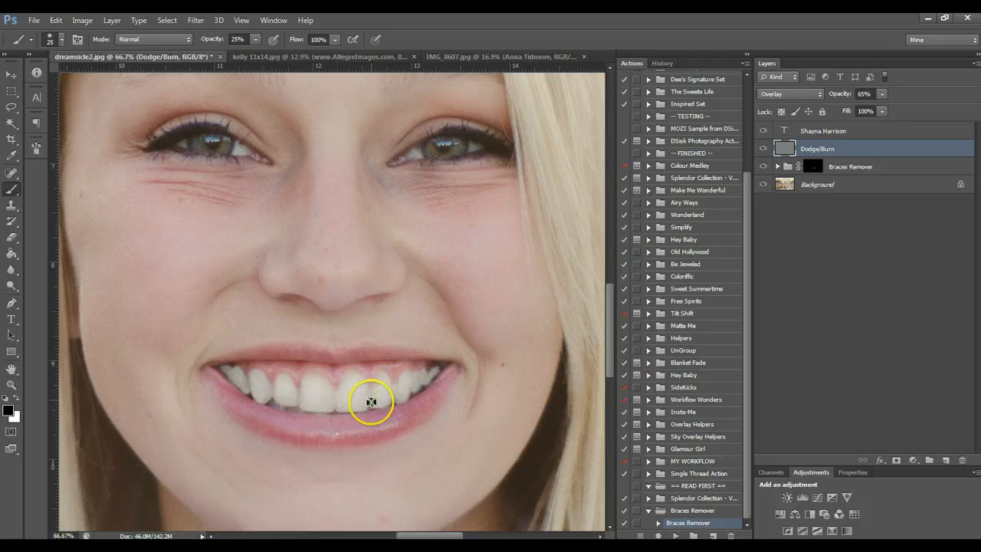
mouse_move(433, 368)
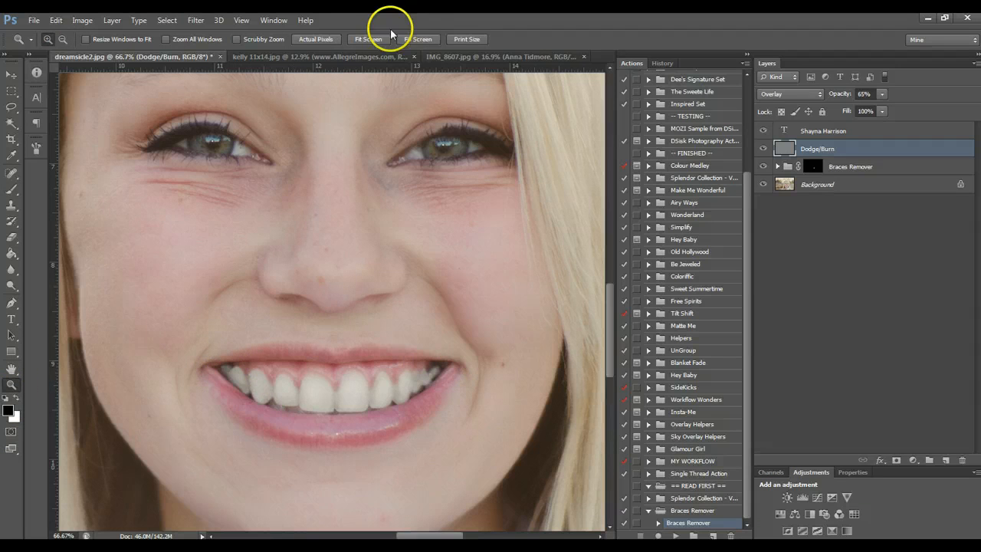
click(367, 39)
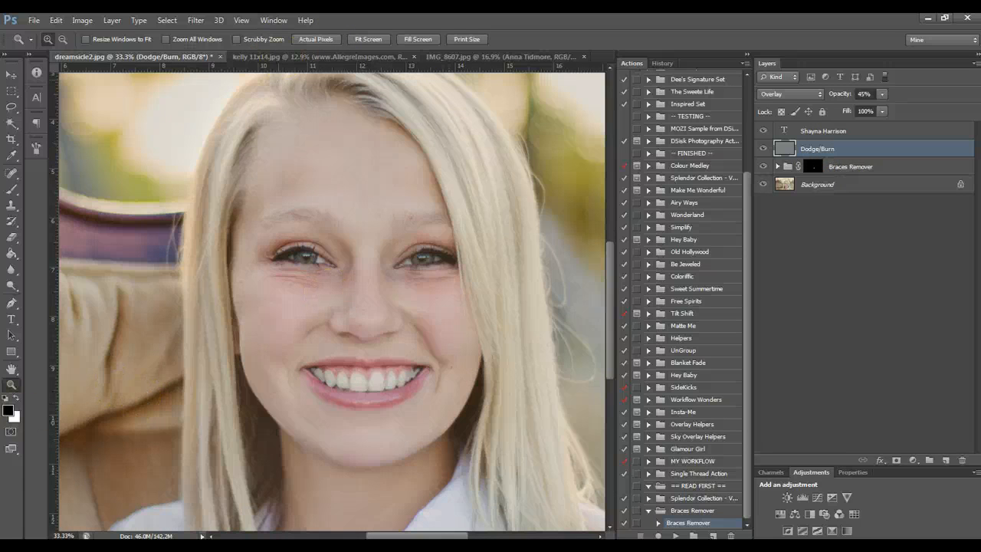
click(368, 40)
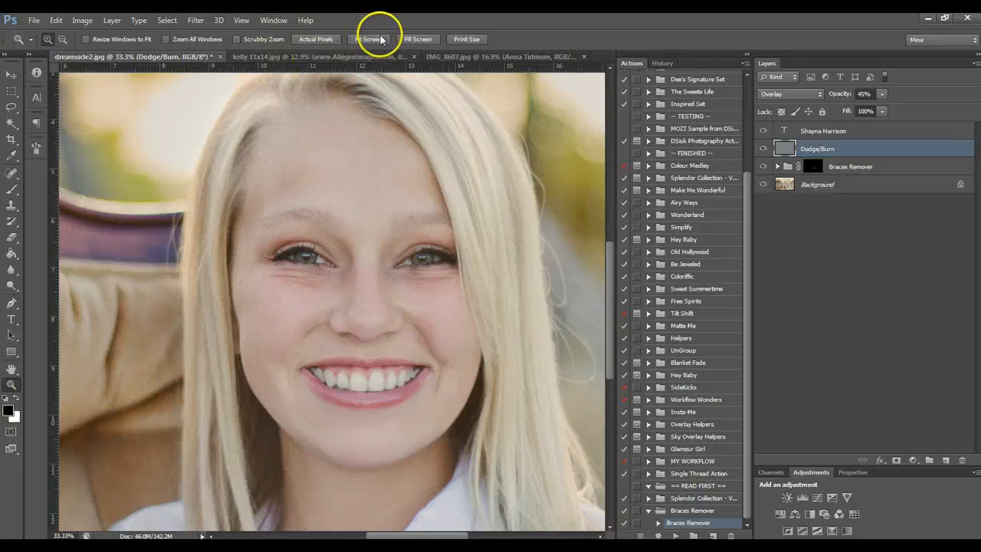
click(314, 55)
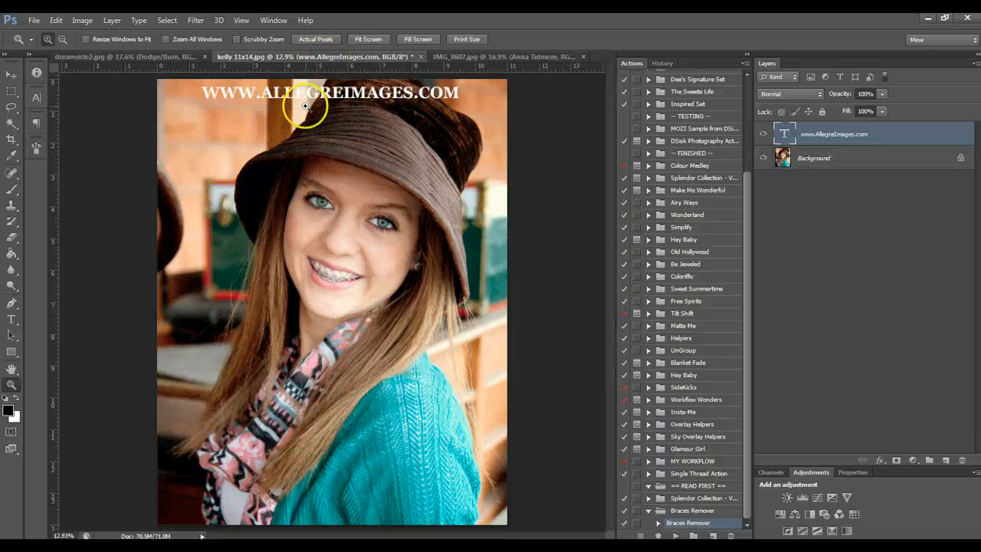
mouse_move(273, 211)
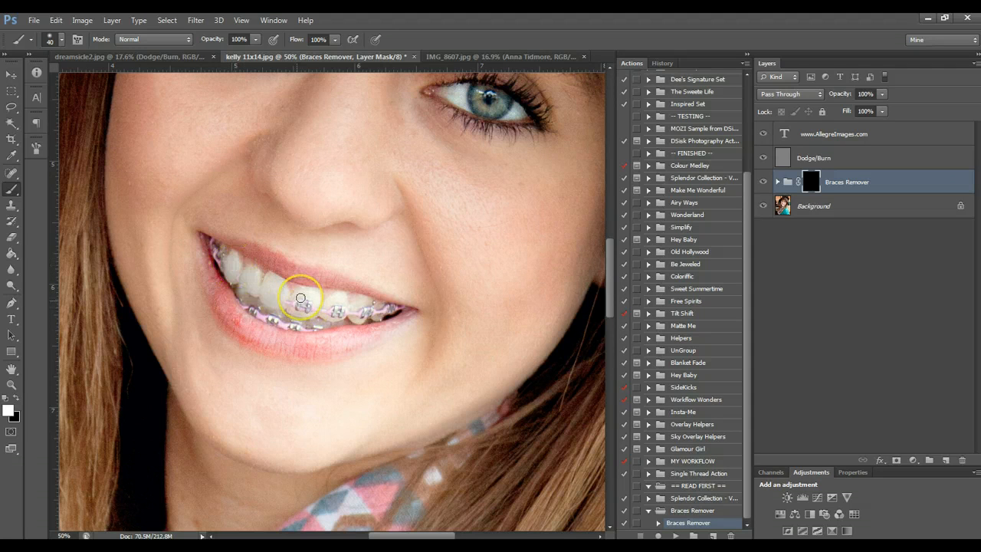
Step: Brush away the brackets on the second girl's right-side and front teeth on the mask
click(300, 297)
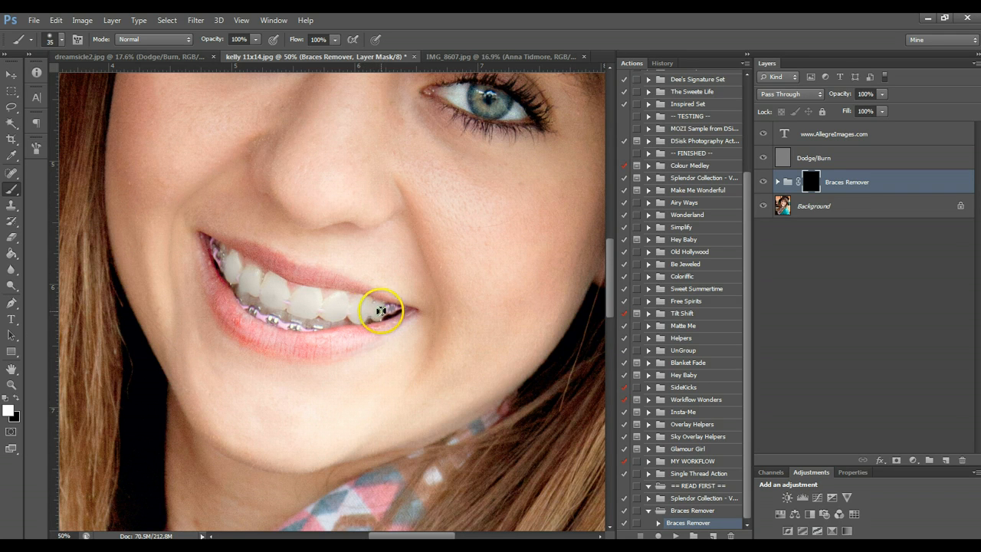
drag(381, 310, 268, 315)
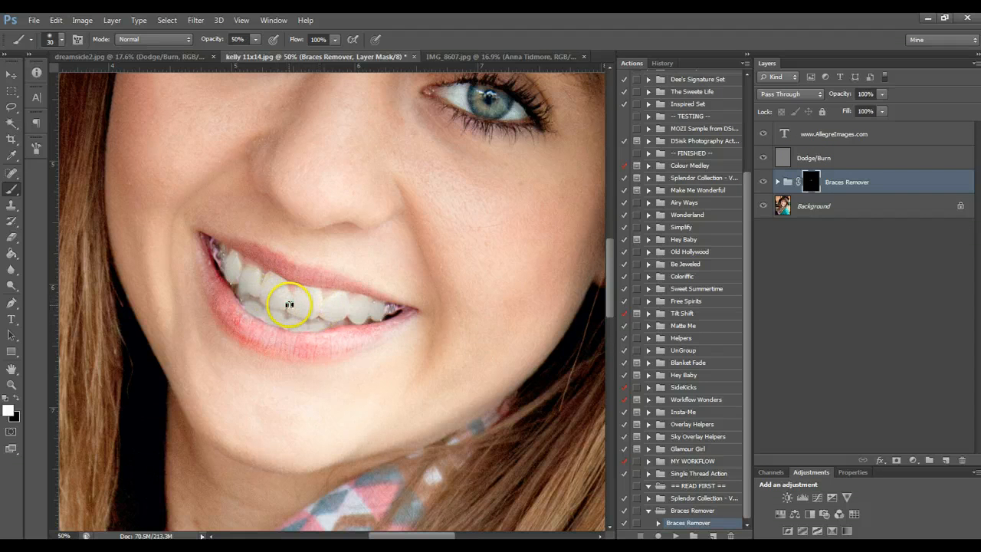
drag(289, 305, 389, 310)
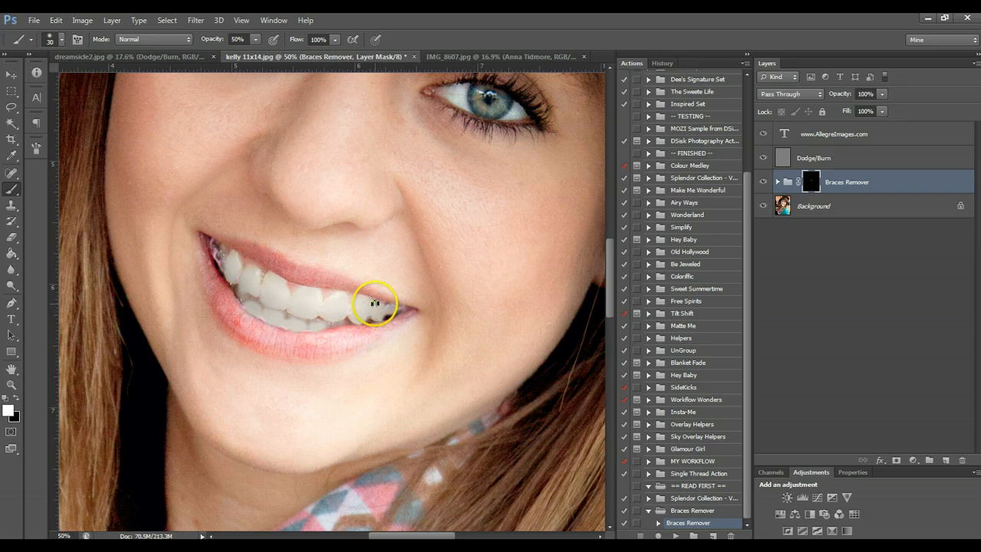
mouse_move(212, 243)
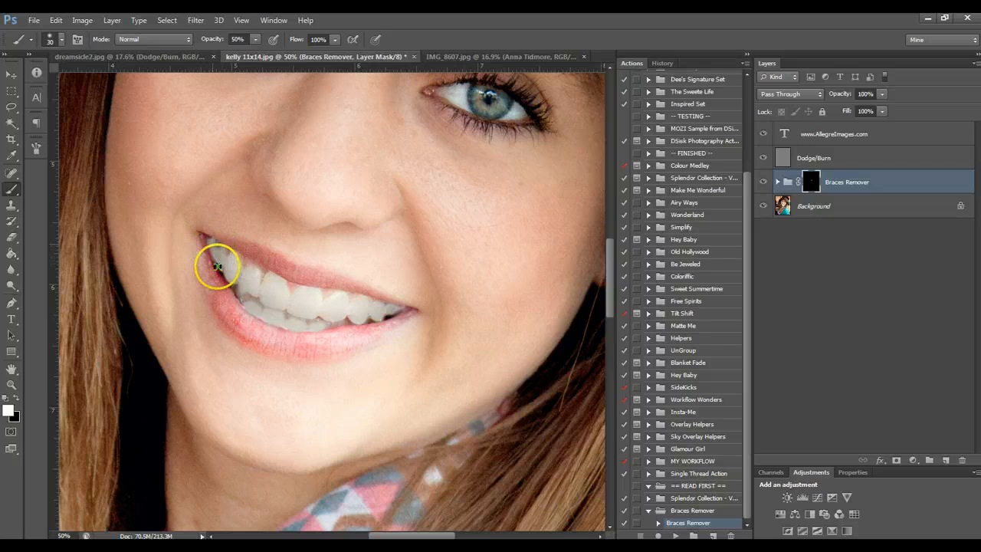
mouse_move(472, 238)
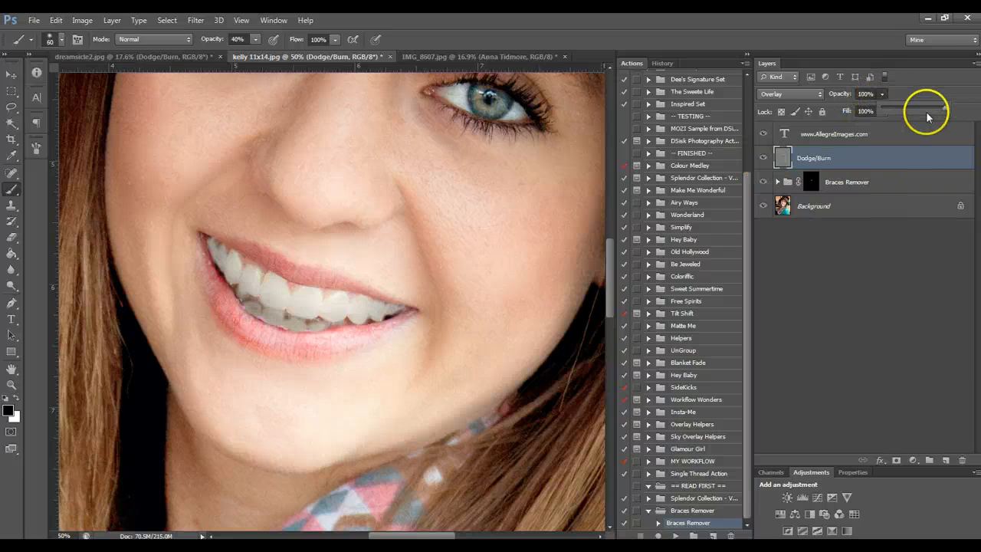
Step: Lower Dodge/Burn to 40% opacity, brighten her teeth, and fit the portrait on screen
drag(927, 109, 903, 109)
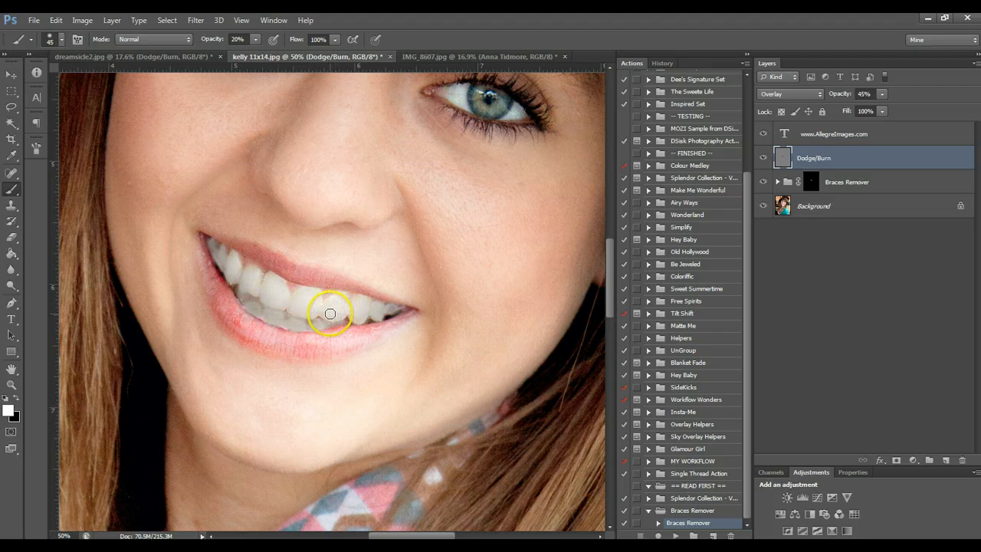
drag(329, 312, 264, 312)
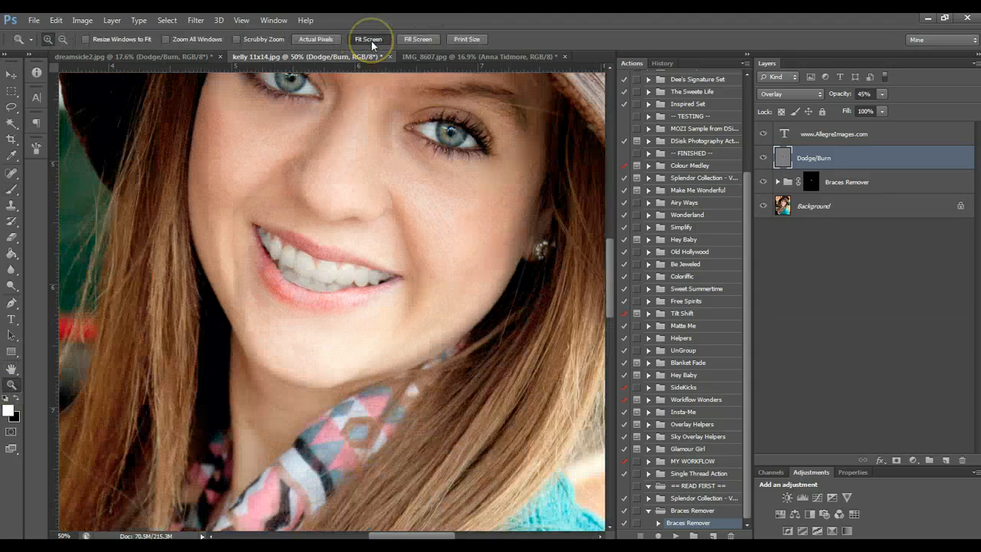
click(368, 40)
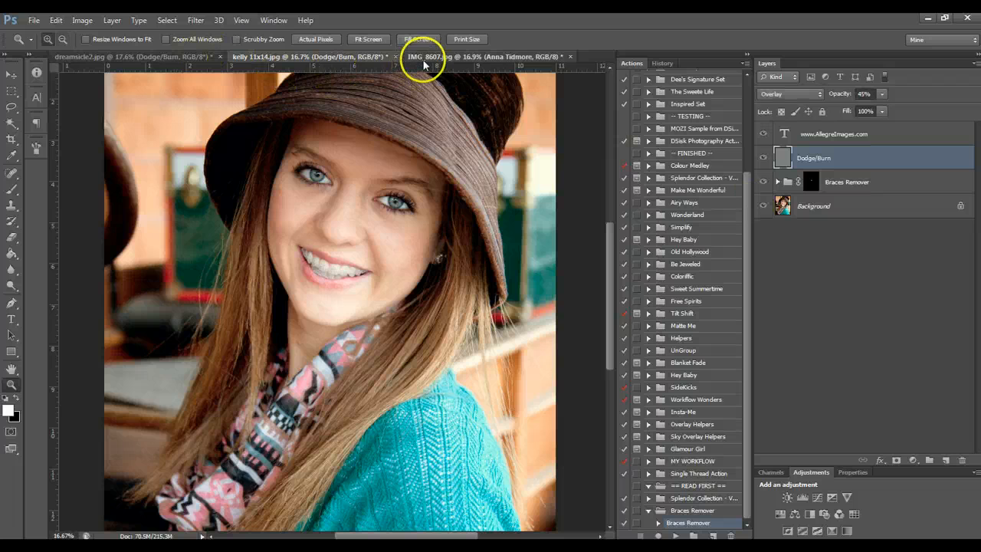
Step: Bring up the IMG_8607 seated-girl portrait document
click(488, 55)
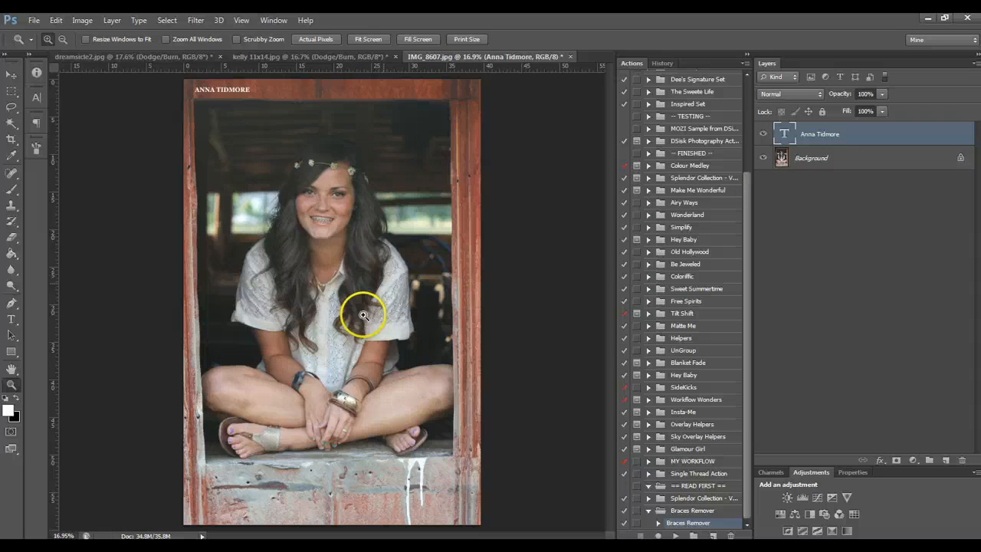
Step: Zoom into the woman's smile and play the Braces Remover action to add its layers
drag(365, 314, 282, 169)
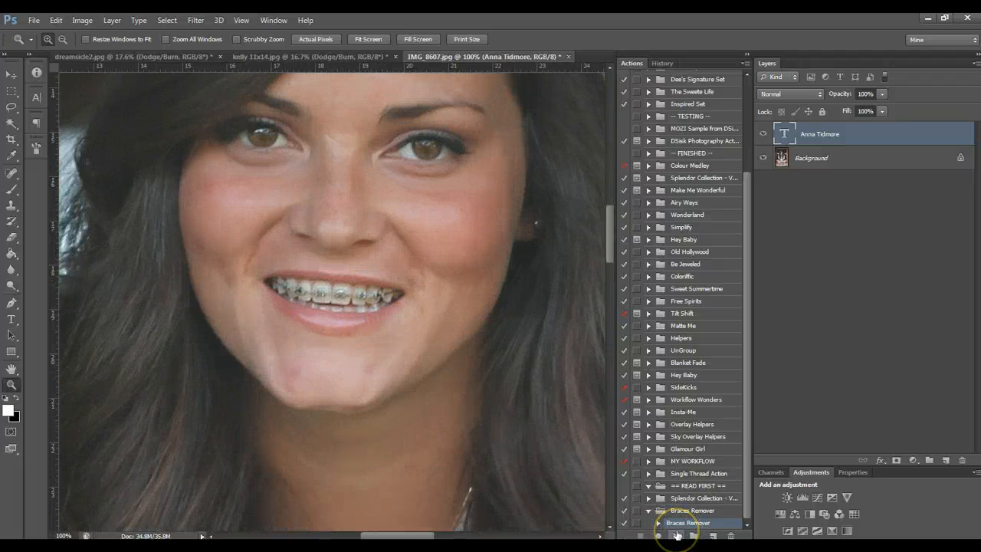
click(658, 523)
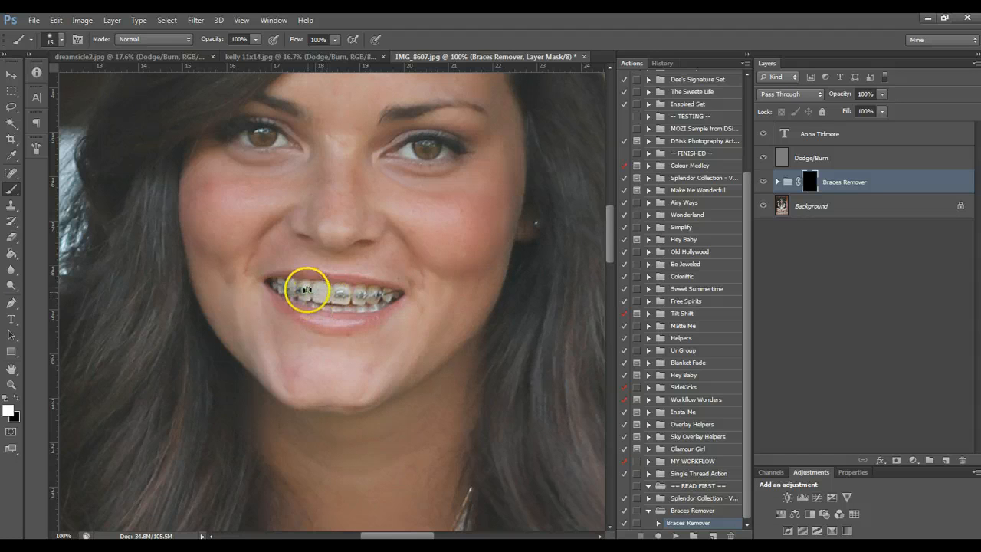
Step: Paint white over the brackets on the woman's left and right teeth on the mask
click(305, 294)
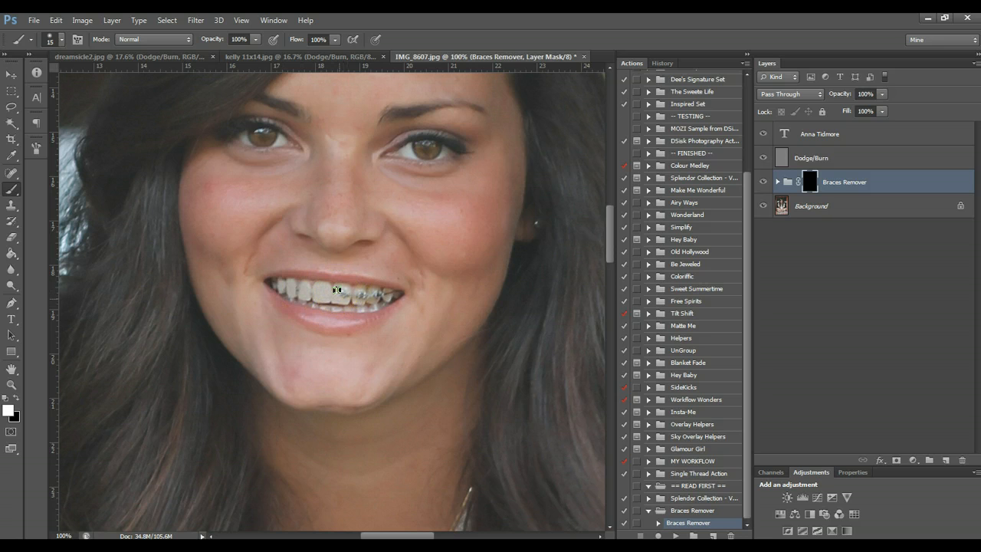
mouse_move(350, 290)
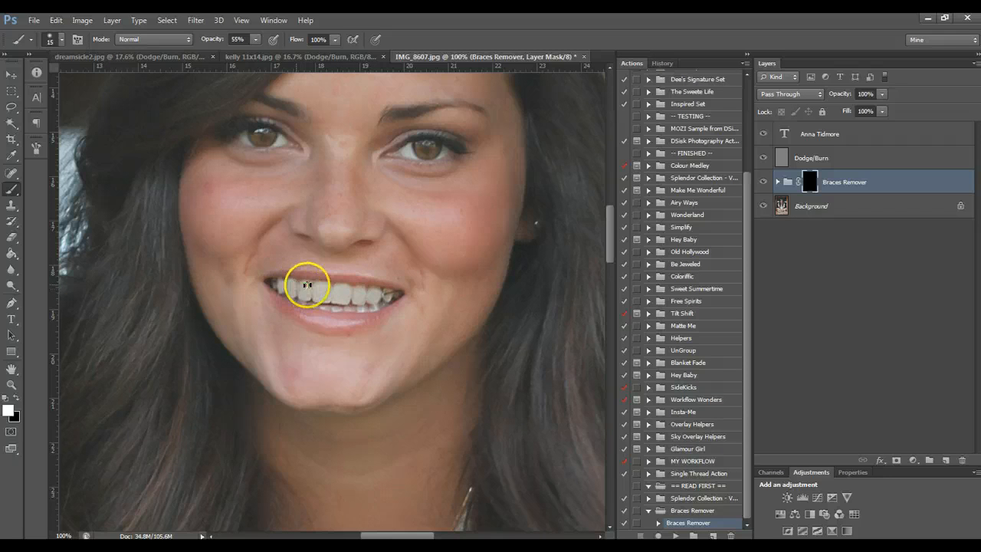
mouse_move(386, 294)
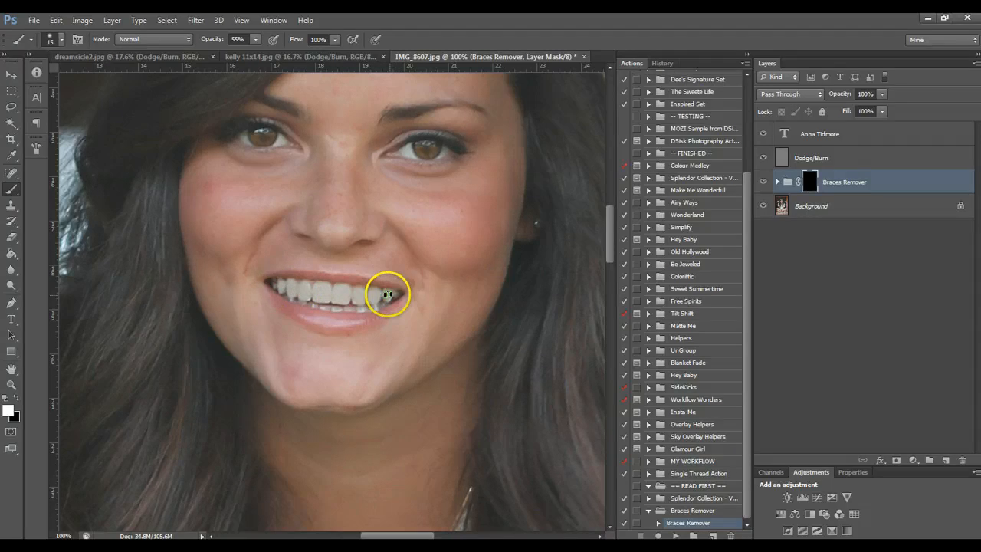
click(811, 157)
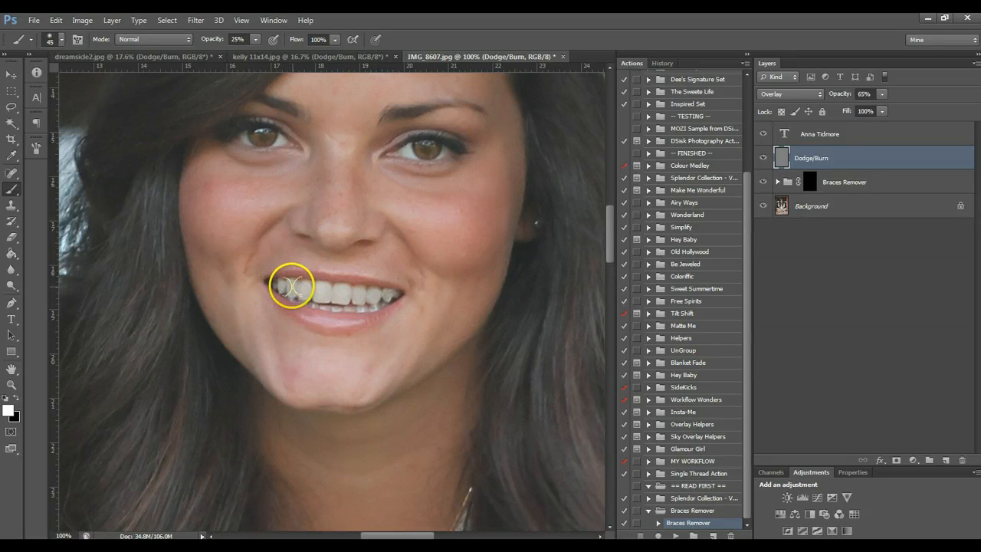
Step: Brighten the woman's teeth on Dodge/Burn and fine-tune the layer's opacity
click(291, 286)
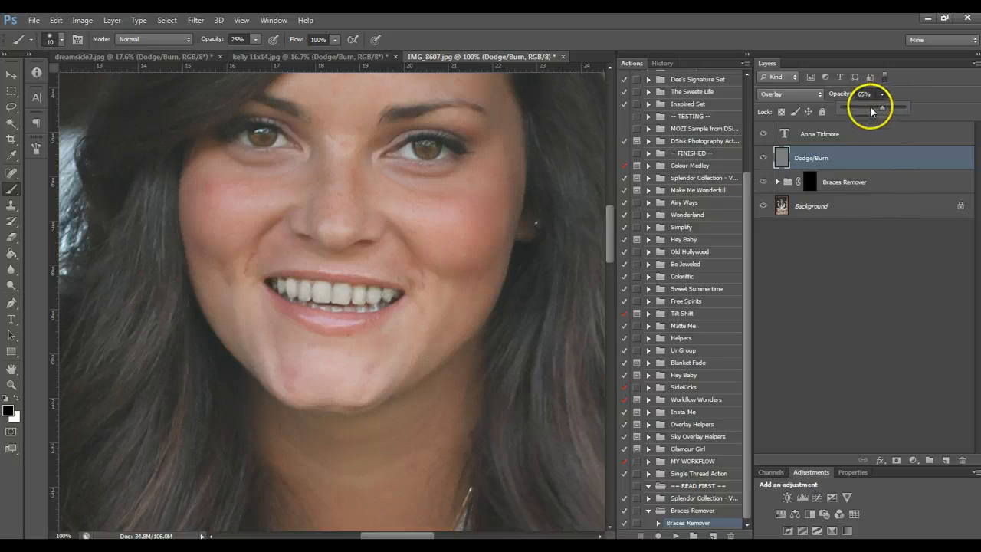
drag(883, 108, 871, 107)
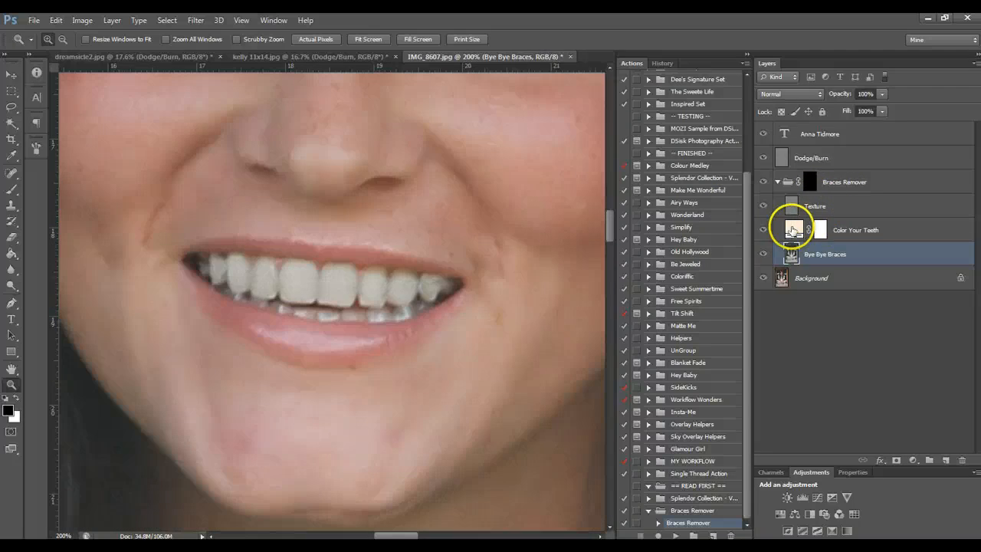
Step: Set the Color Your Teeth fill to a pale cream tone sampled from her teeth
click(794, 230)
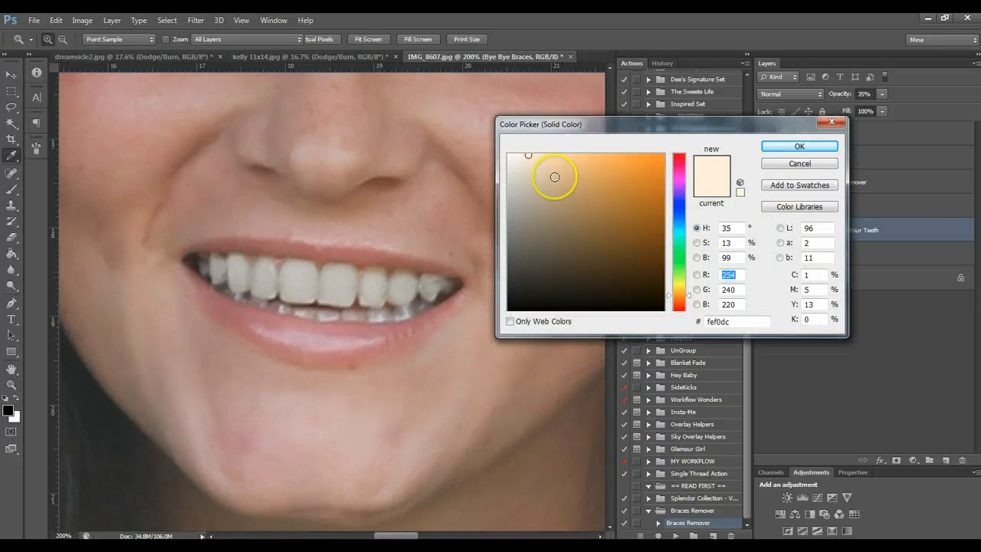
click(380, 316)
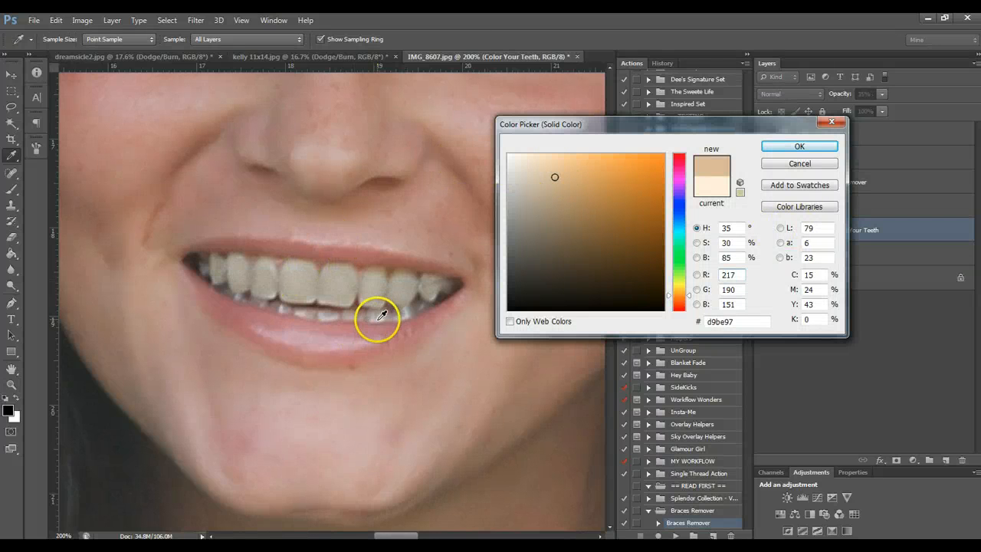
click(799, 145)
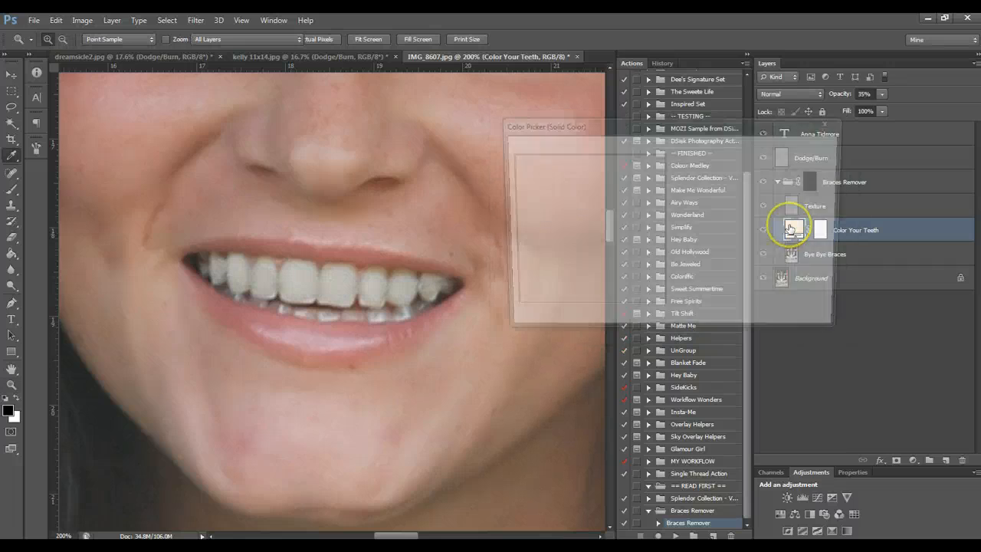
click(782, 230)
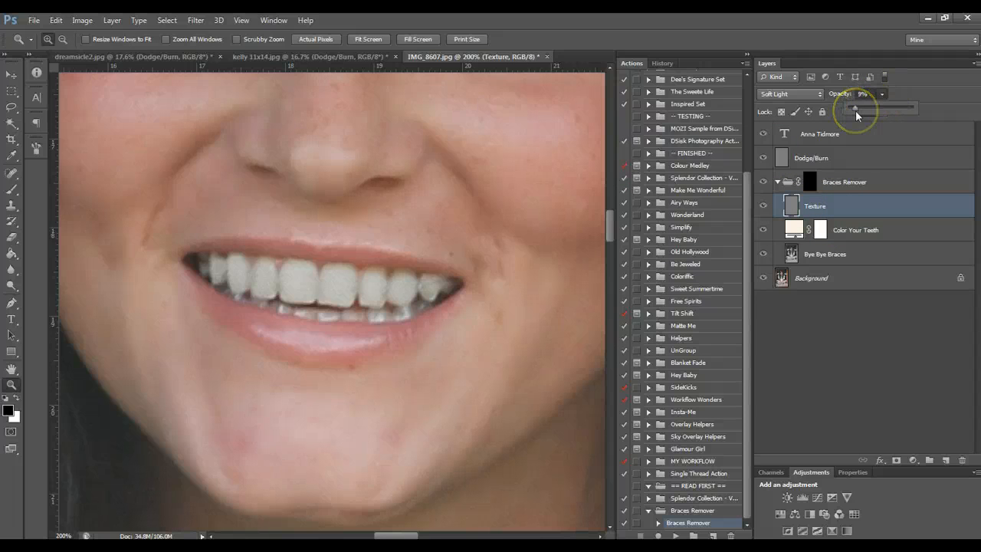
Step: Raise the Texture layer's opacity, collapse the Braces Remover group and hide it for a before-and-after comparison
drag(851, 108, 912, 108)
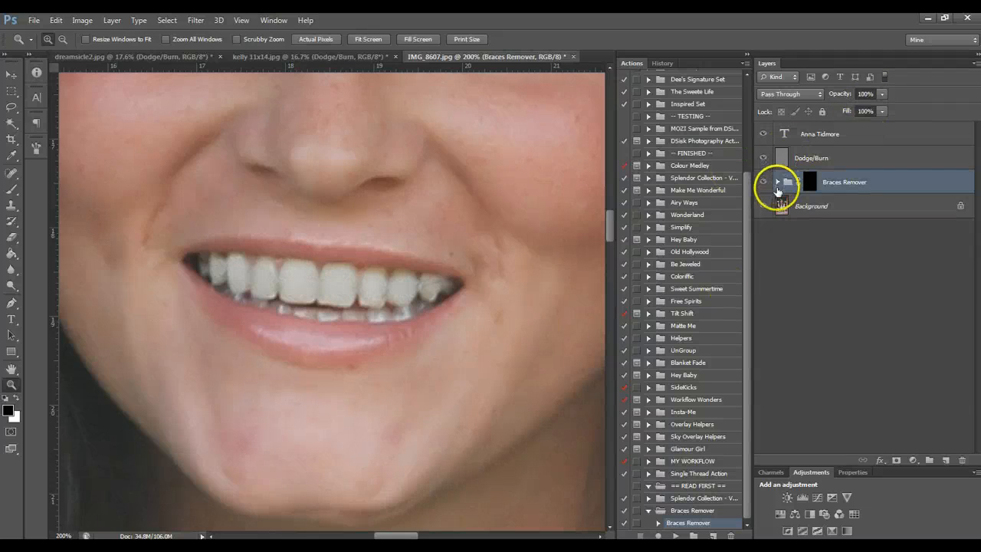
click(777, 181)
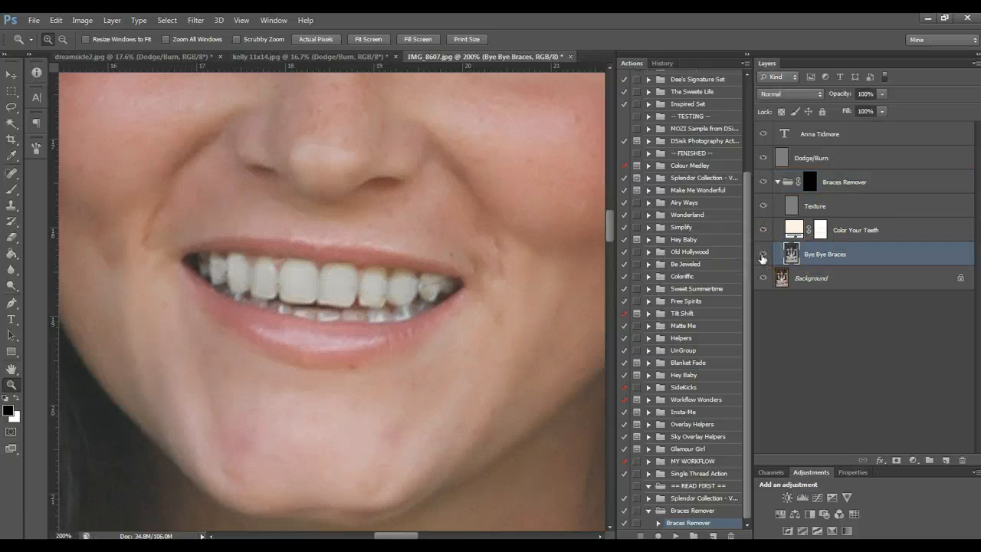
click(776, 181)
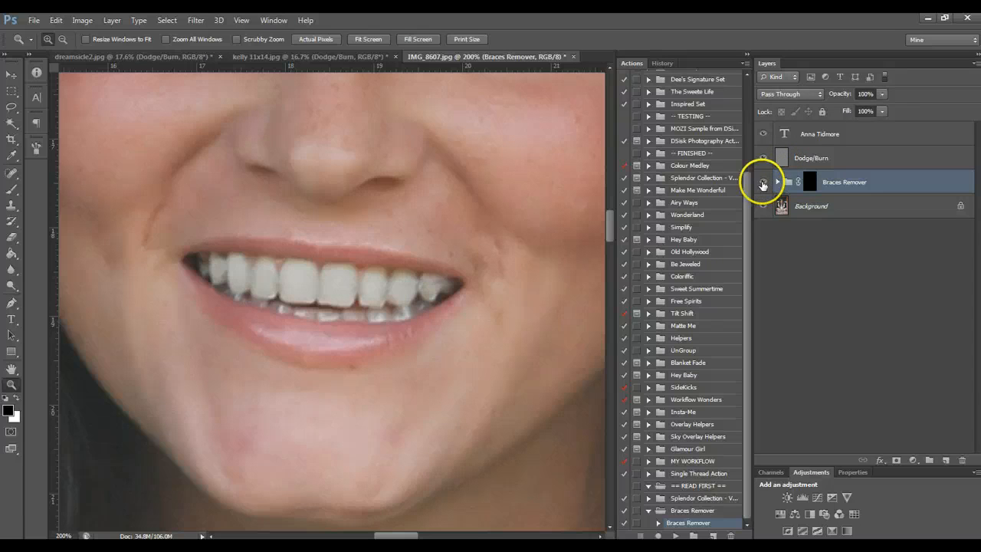